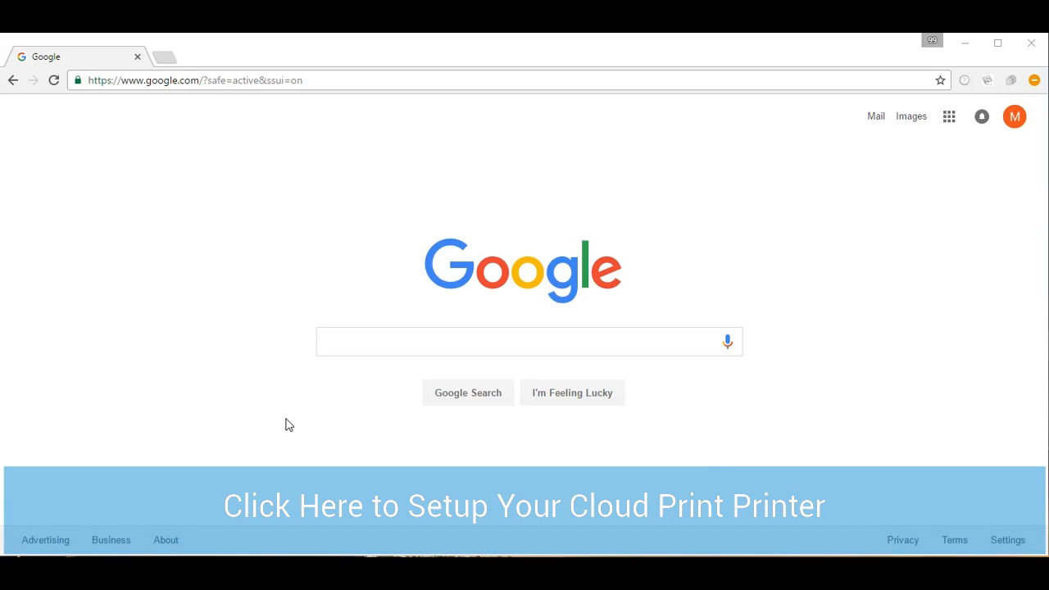
mouse_move(705, 296)
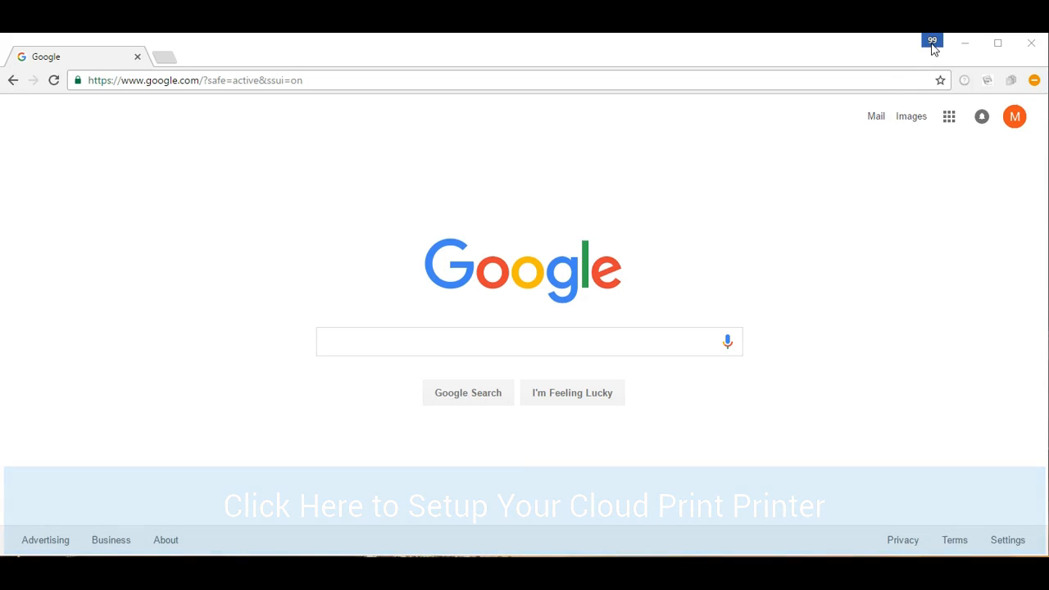
Check which account the Chrome profile uses and look through the browser settings.
left_click(931, 45)
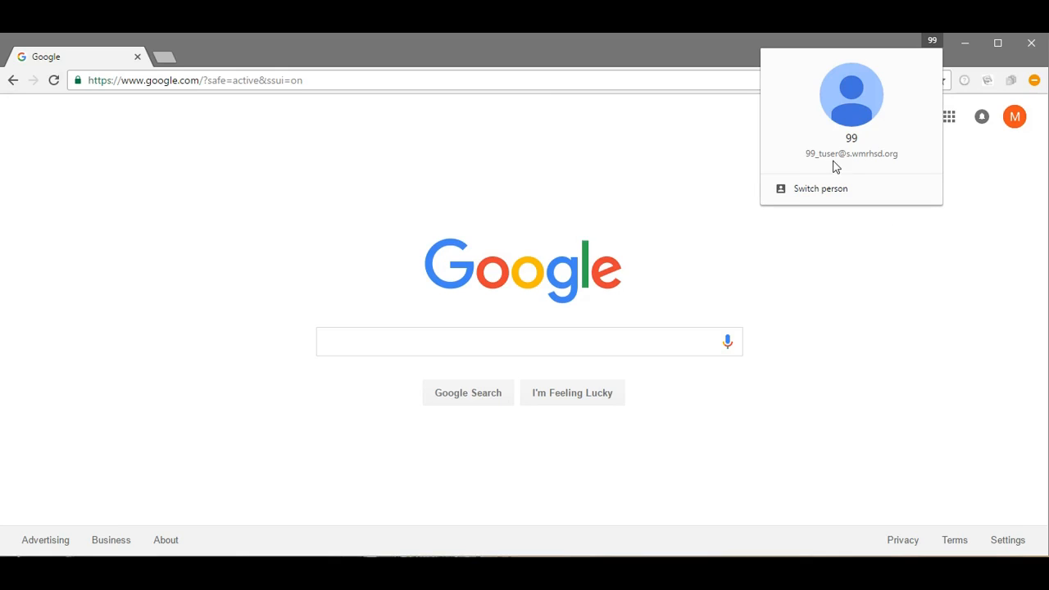
mouse_move(871, 164)
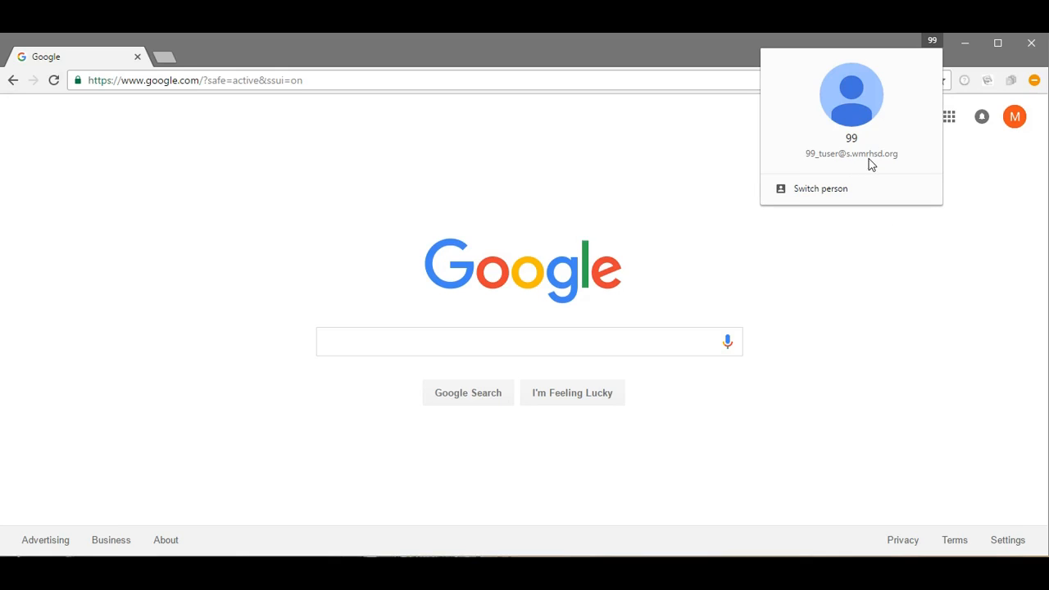
left_click(967, 170)
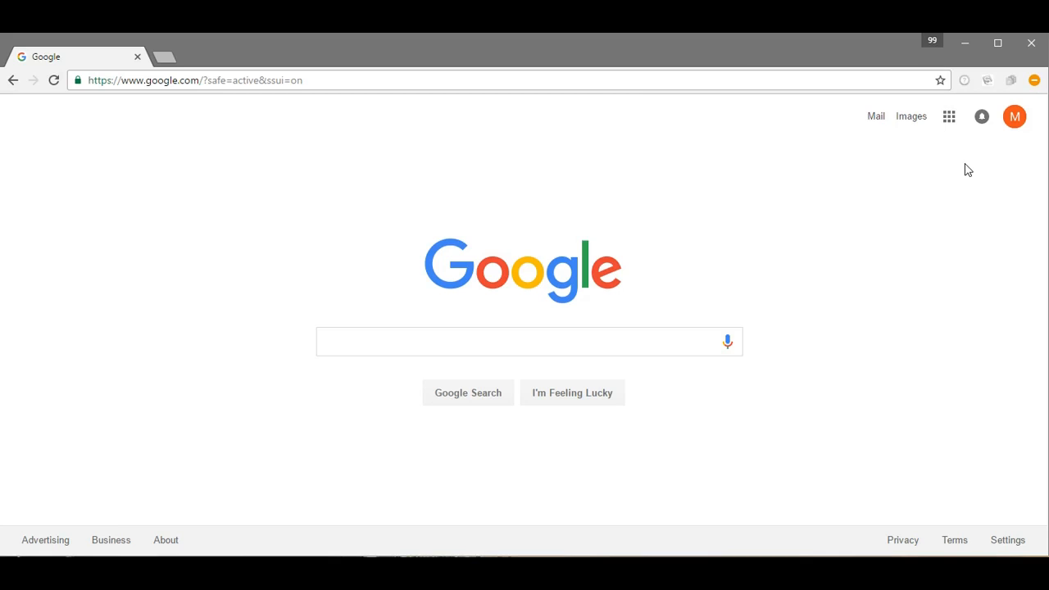
mouse_move(1034, 80)
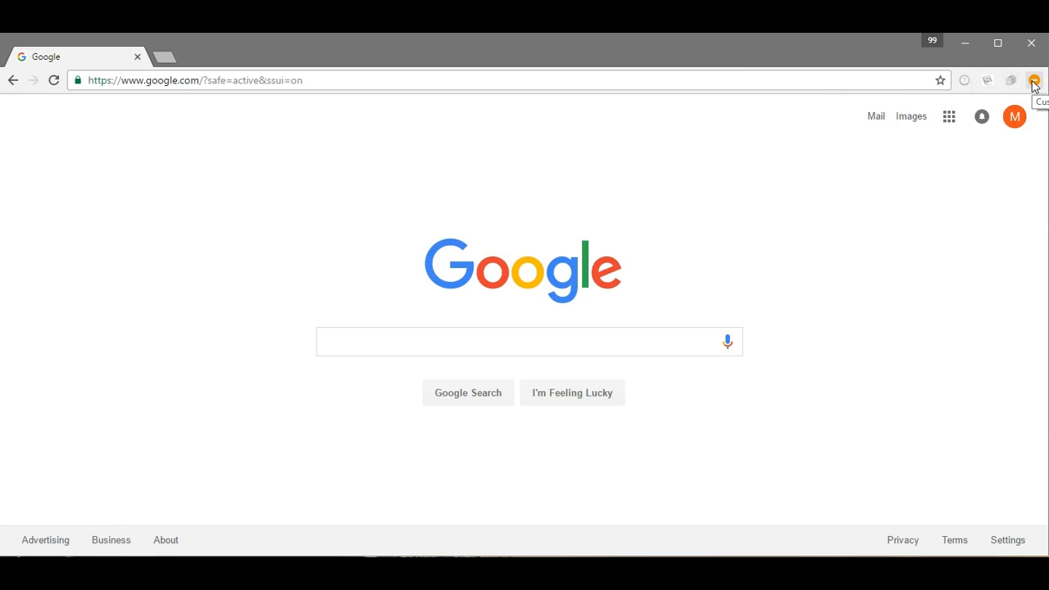
left_click(1034, 80)
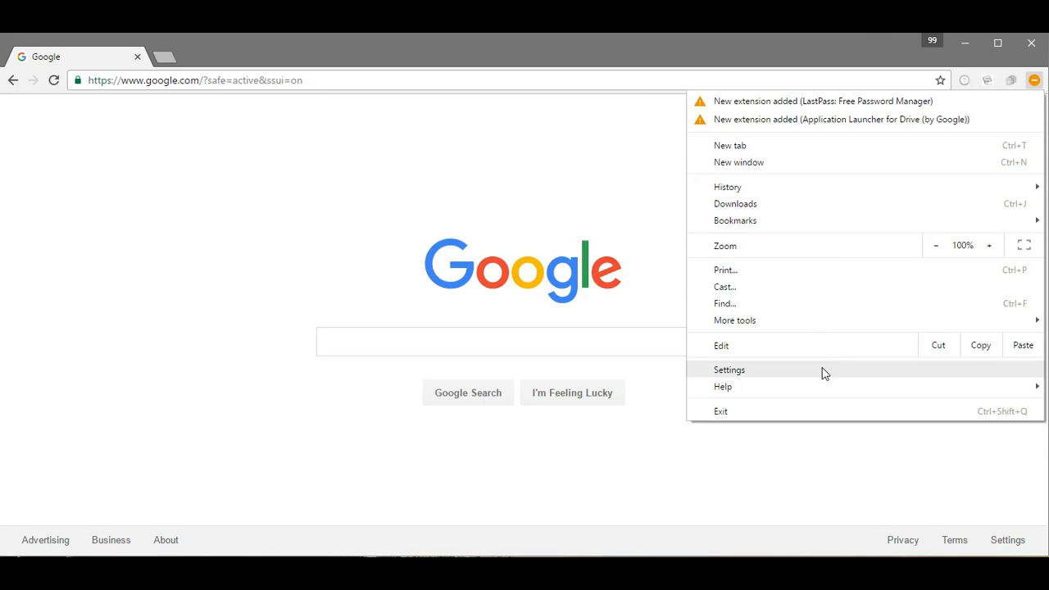
left_click(728, 370)
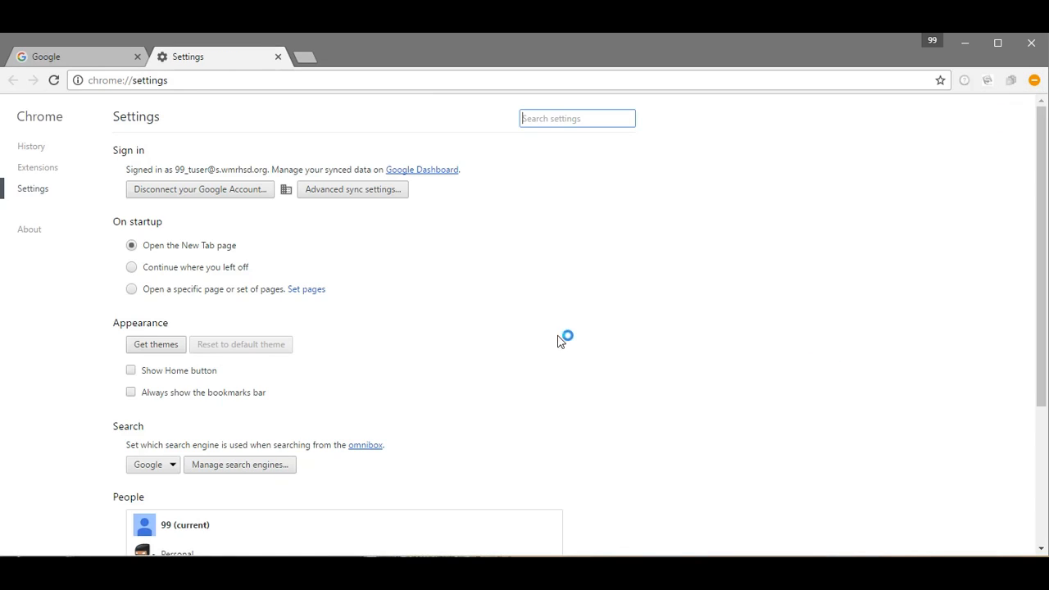
scroll("down", 3)
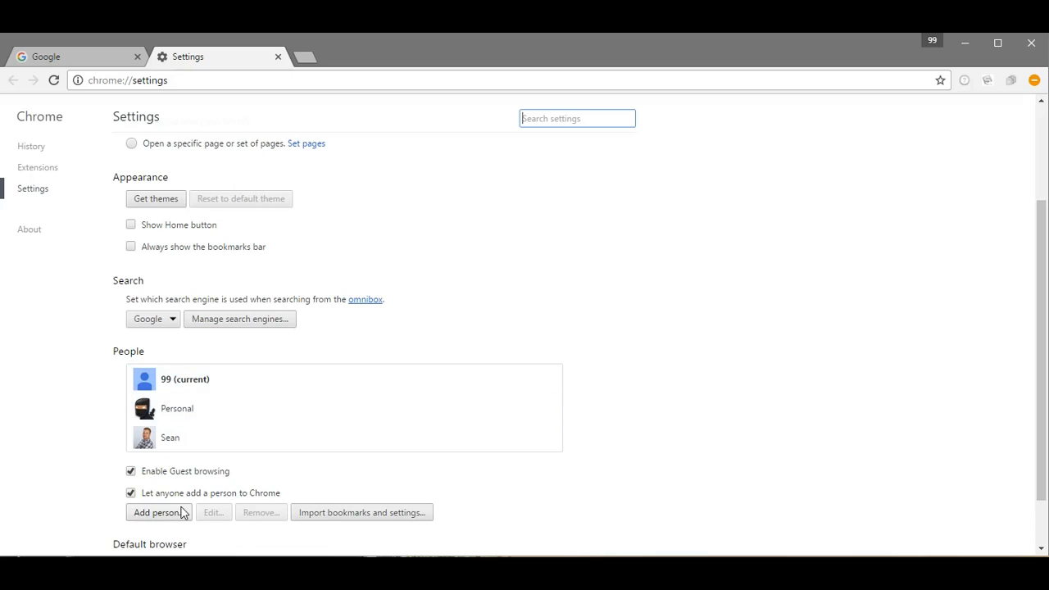
mouse_move(188, 470)
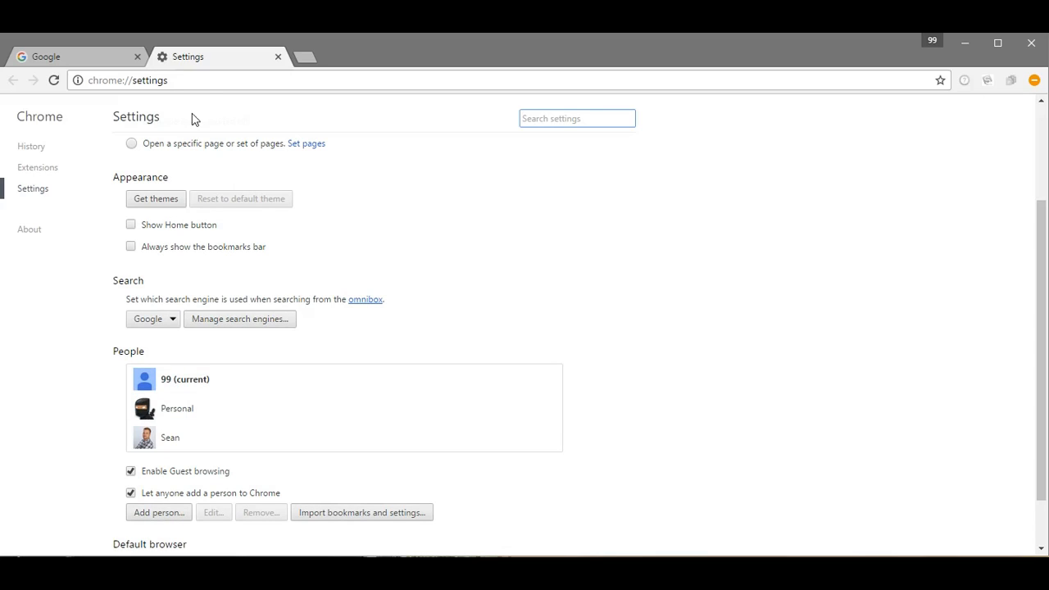
left_click(73, 57)
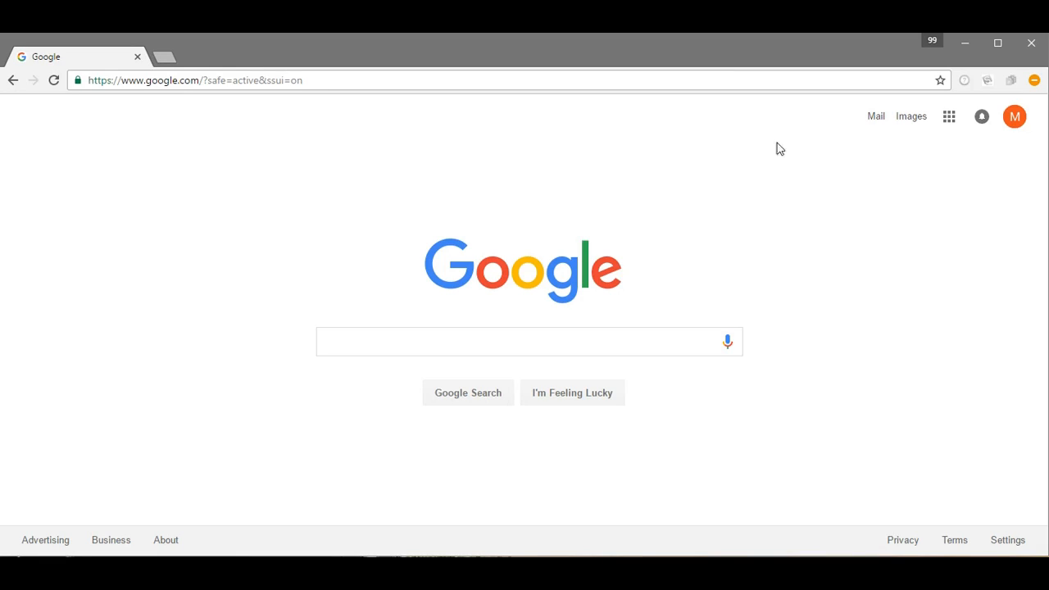
Recheck the account, then enter chrome://devices to list the registered Cloud Print printers.
left_click(932, 41)
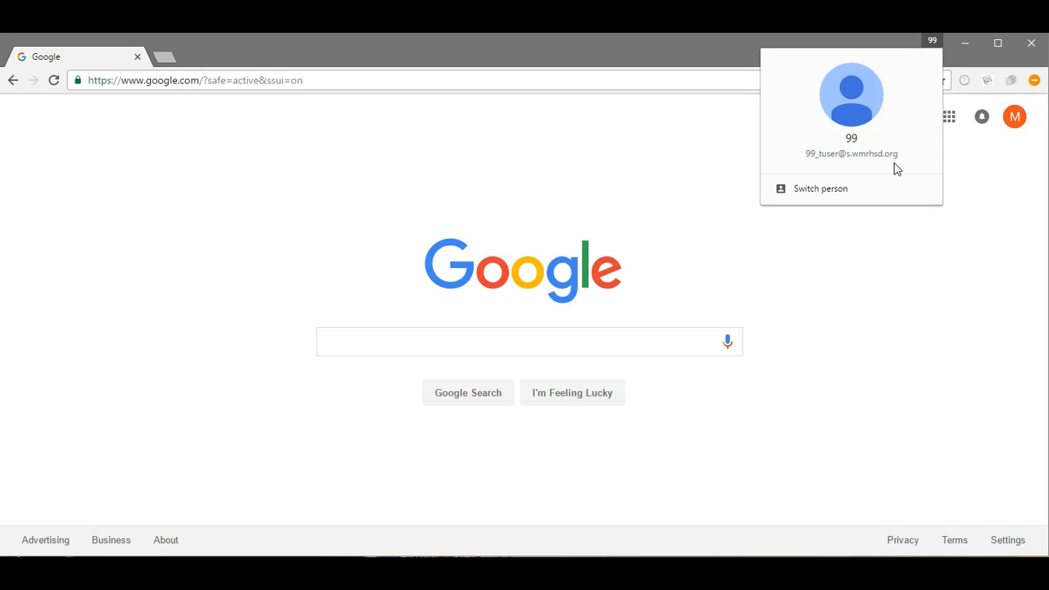
left_click(901, 265)
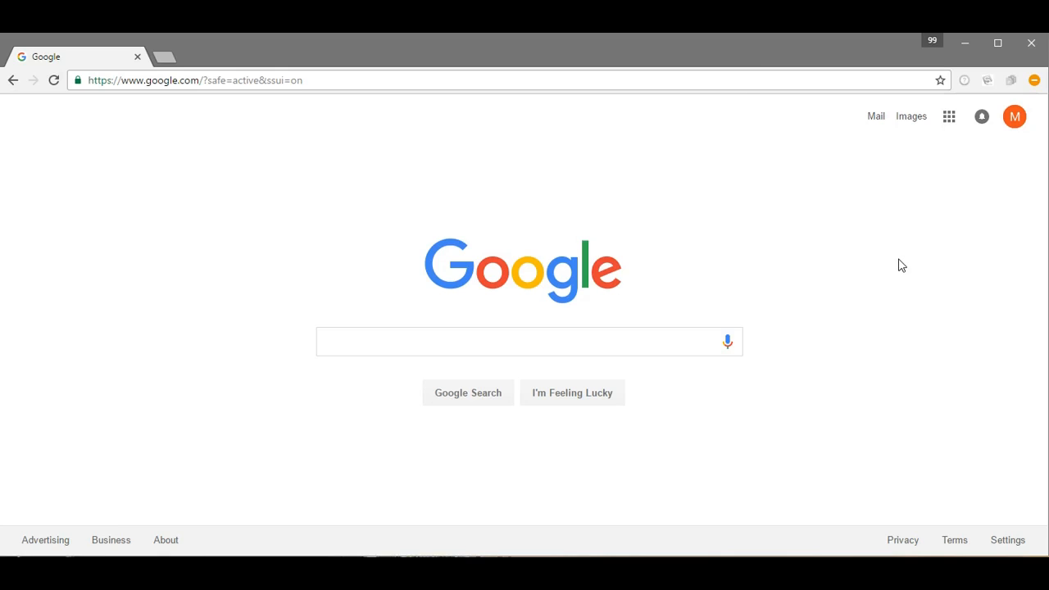
left_click(528, 342)
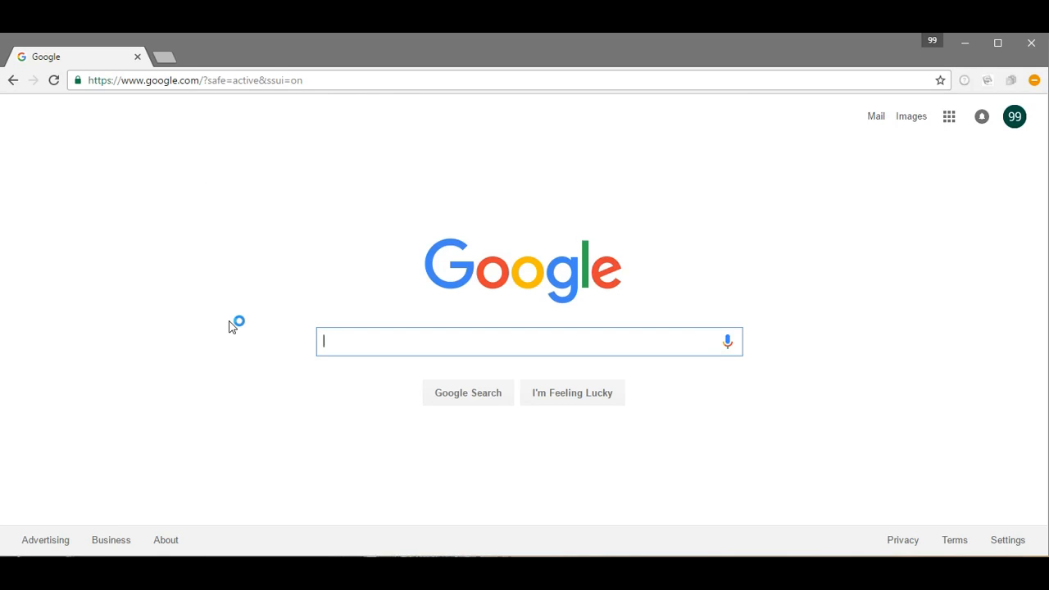
mouse_move(188, 140)
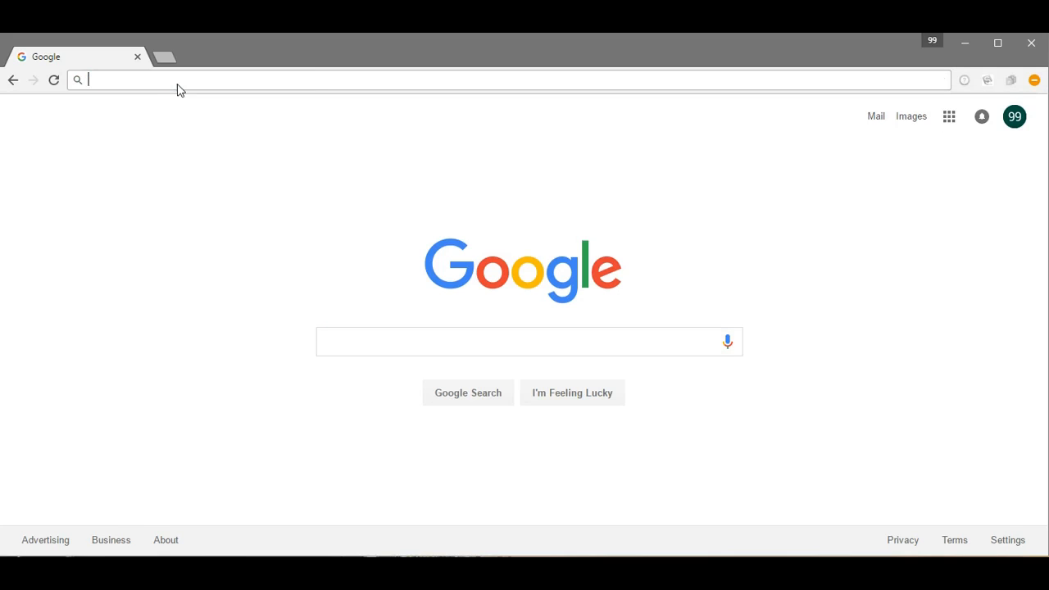
type("chrome://devices")
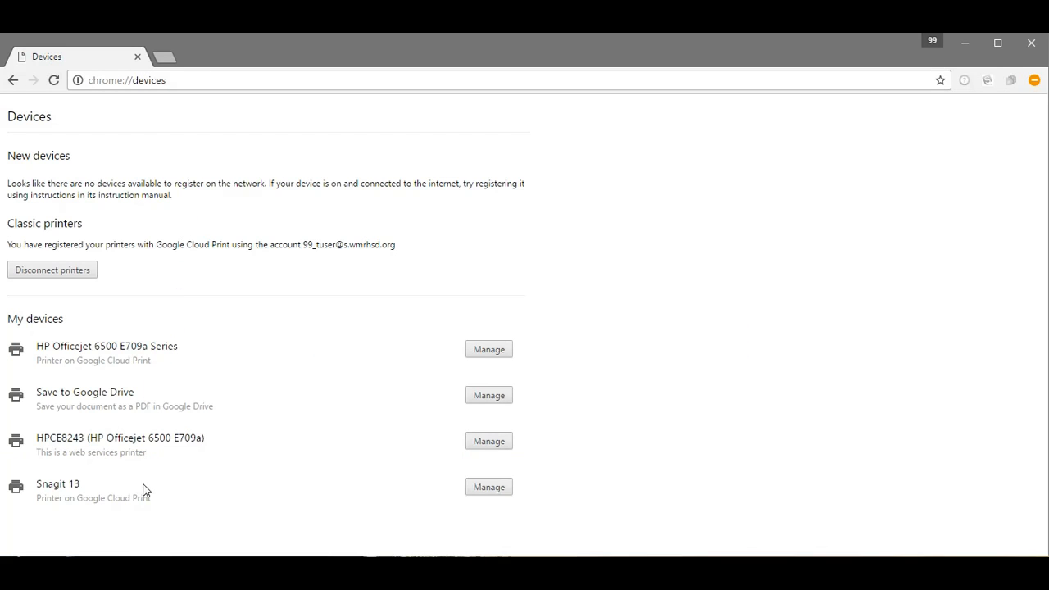
mouse_move(85, 369)
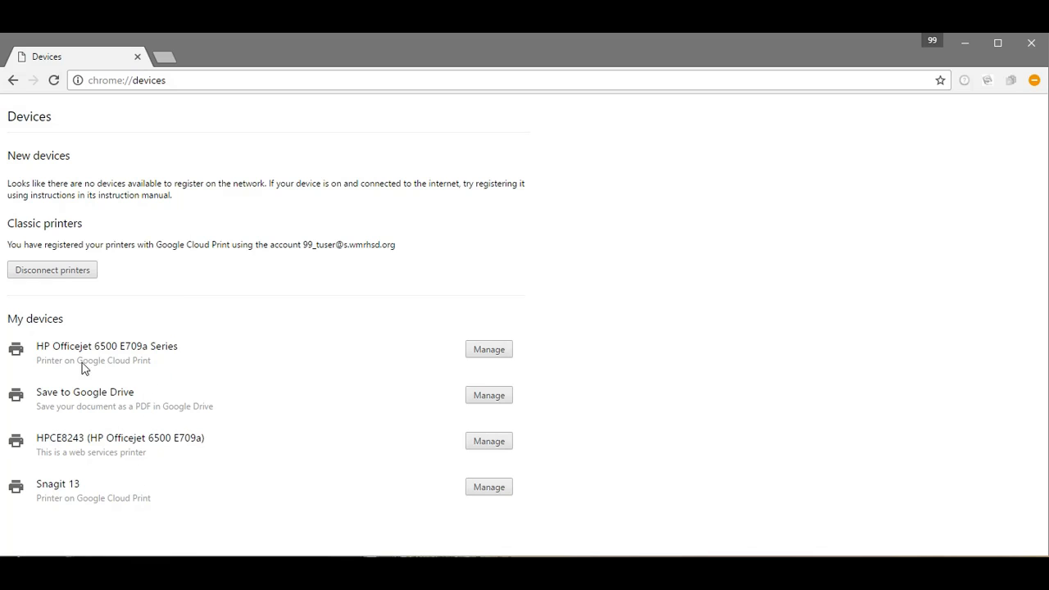
mouse_move(152, 367)
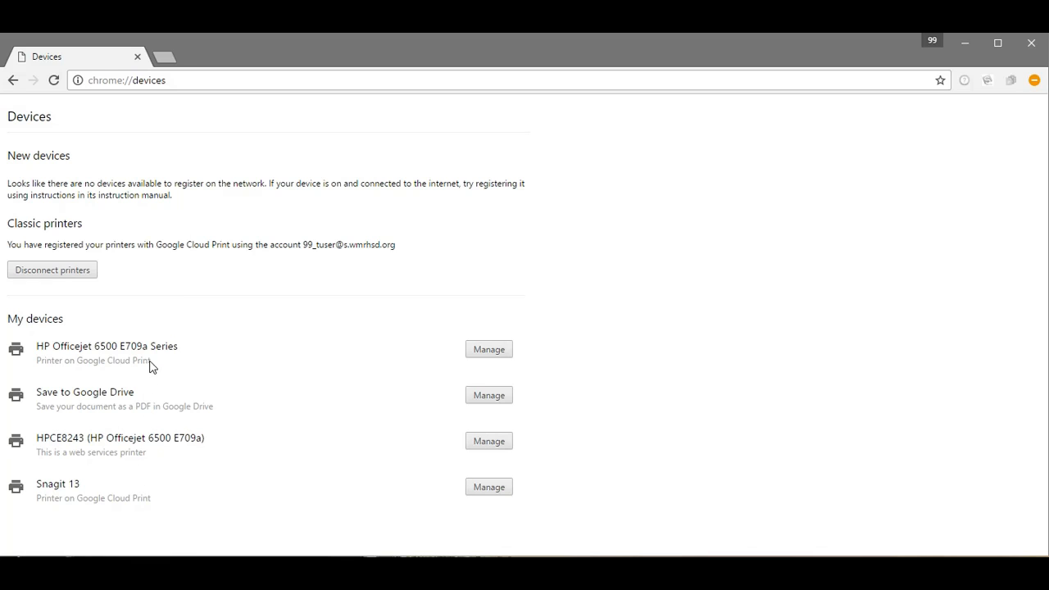
mouse_move(155, 366)
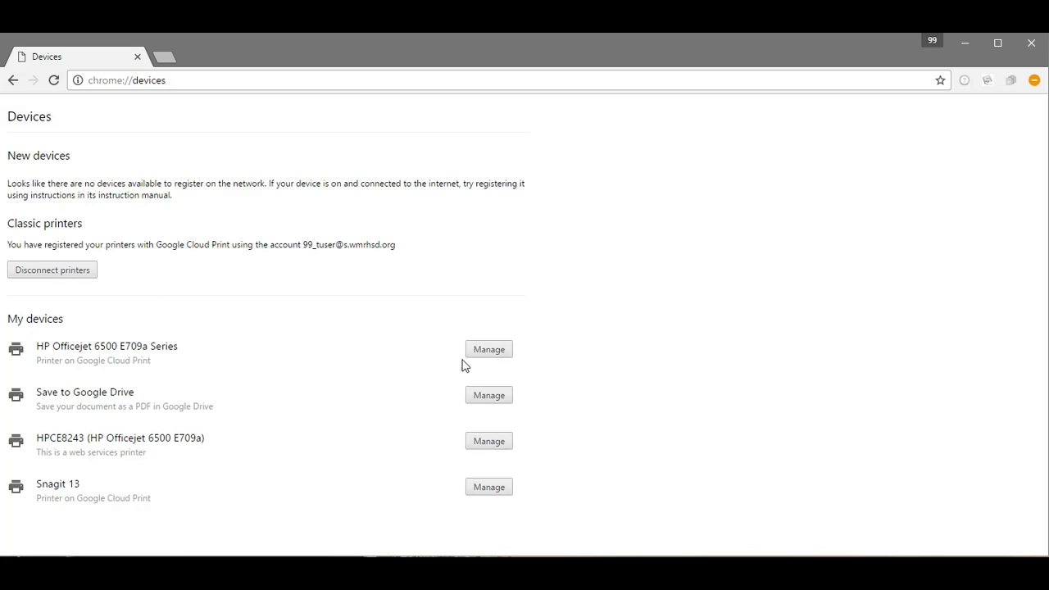
Share the HP Officejet 6500 E709a Series with the mactest student account, granting print access.
left_click(488, 349)
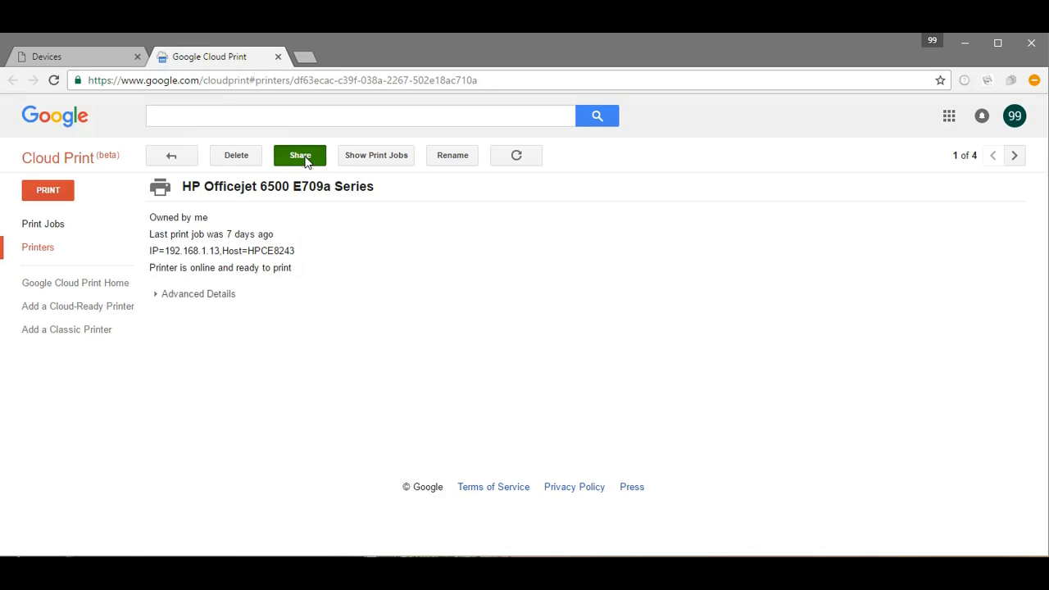
left_click(300, 155)
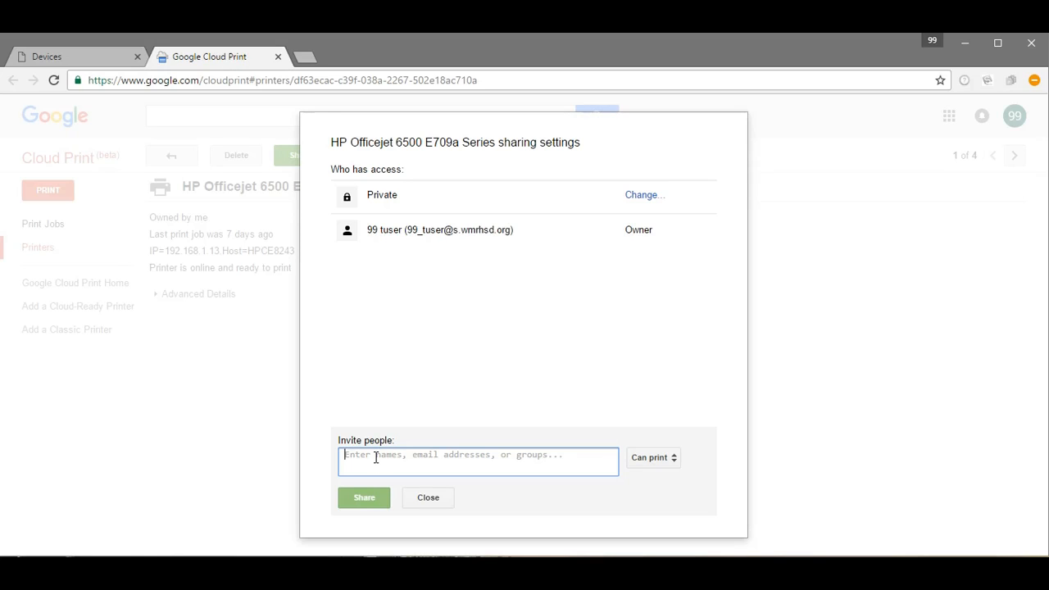
type("mactest")
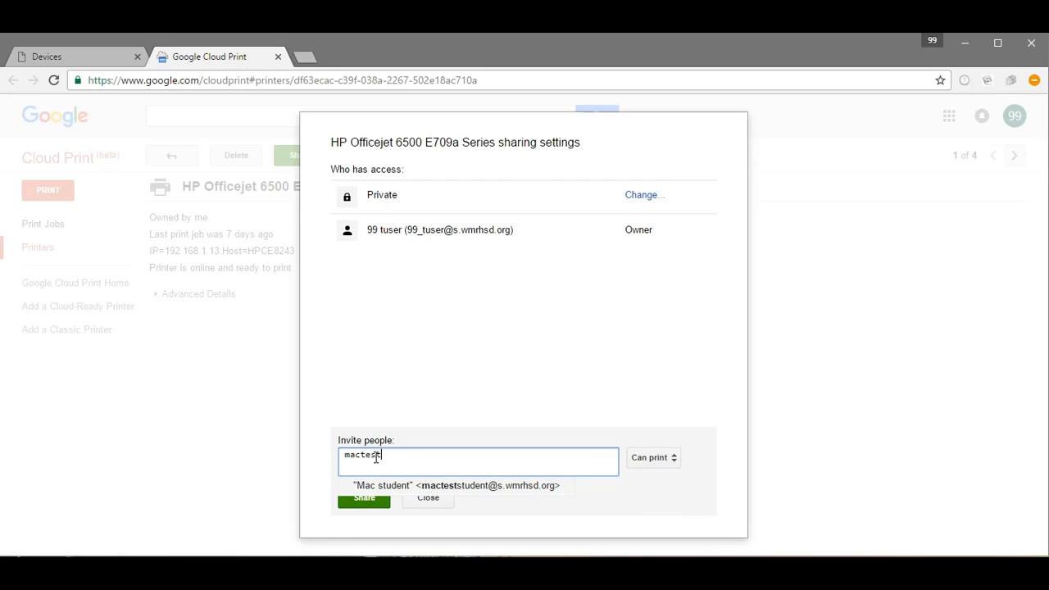
left_click(456, 485)
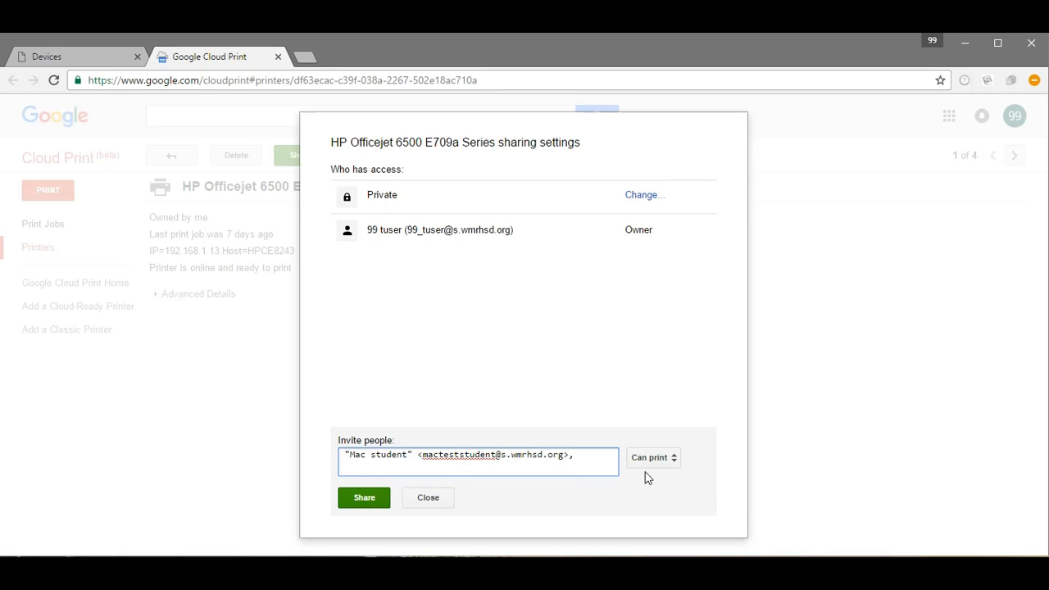
left_click(363, 497)
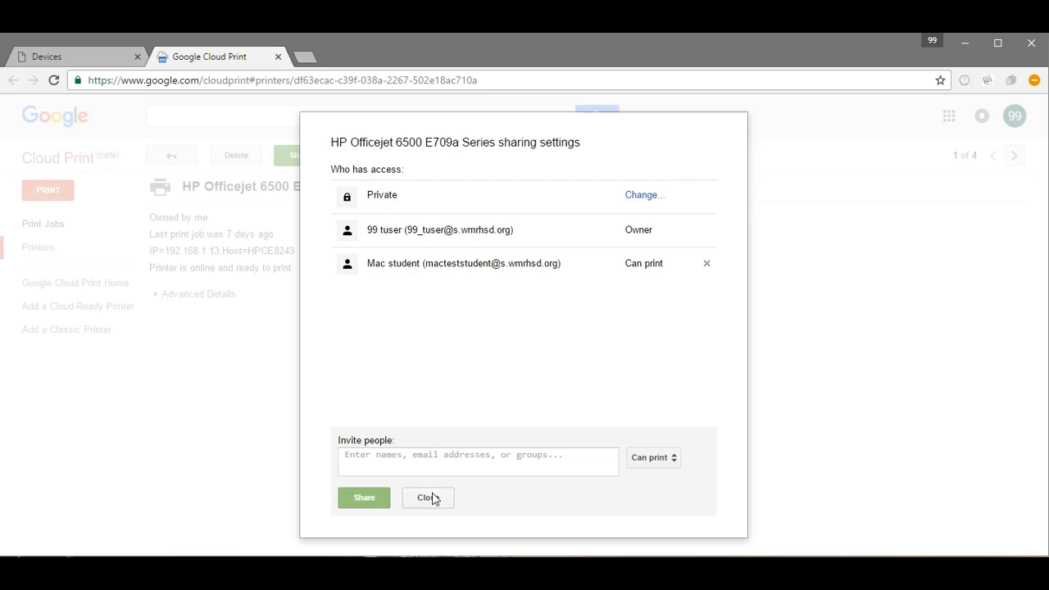
left_click(426, 497)
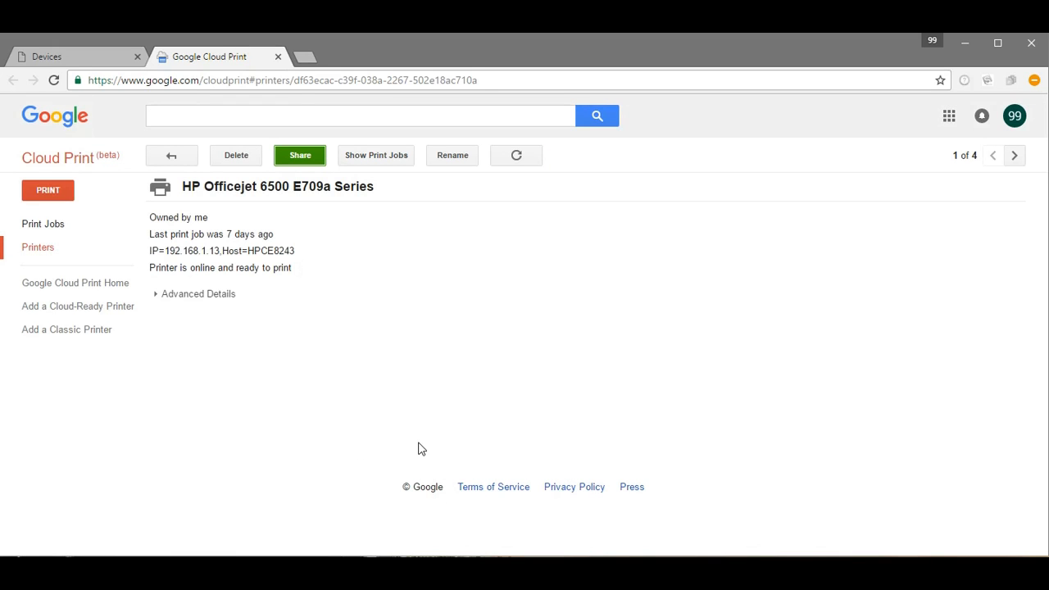
mouse_move(409, 506)
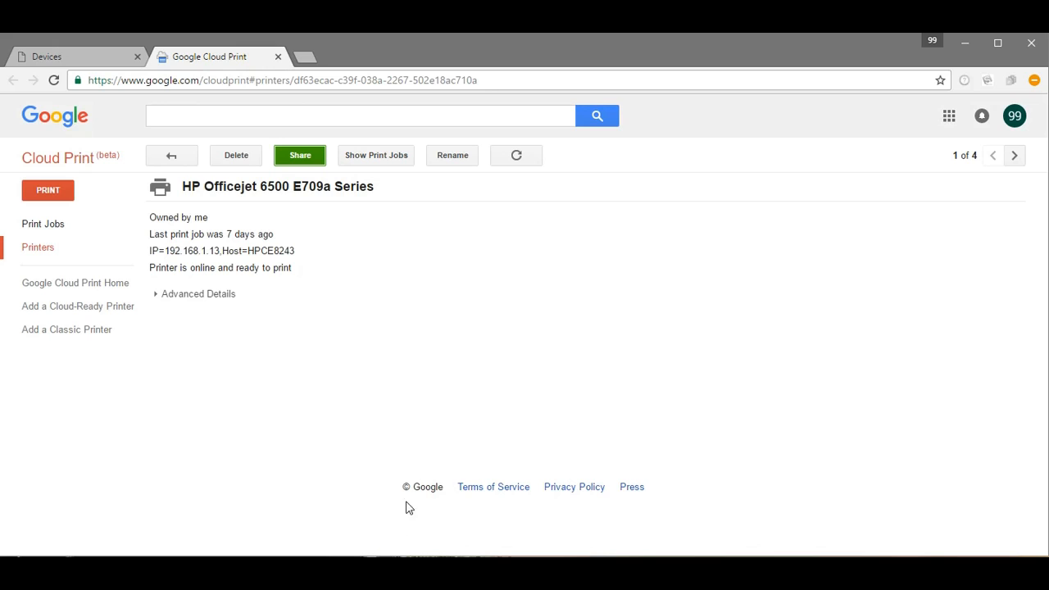
Open the Cloud Print invitation in the student's Gmail, expand trimmed content, and follow Add Printer.
left_click(74, 56)
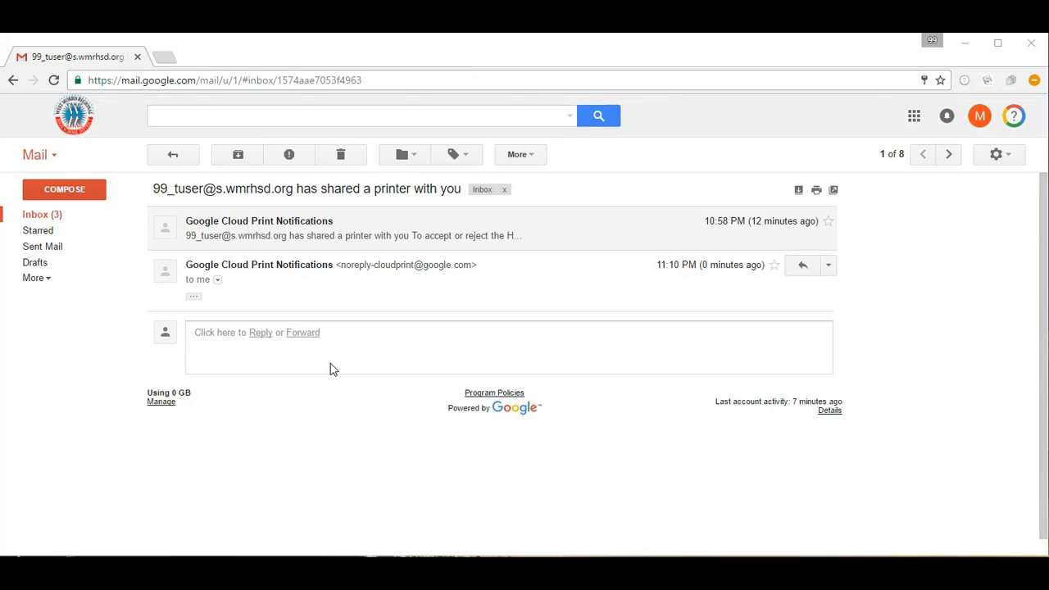
mouse_move(195, 293)
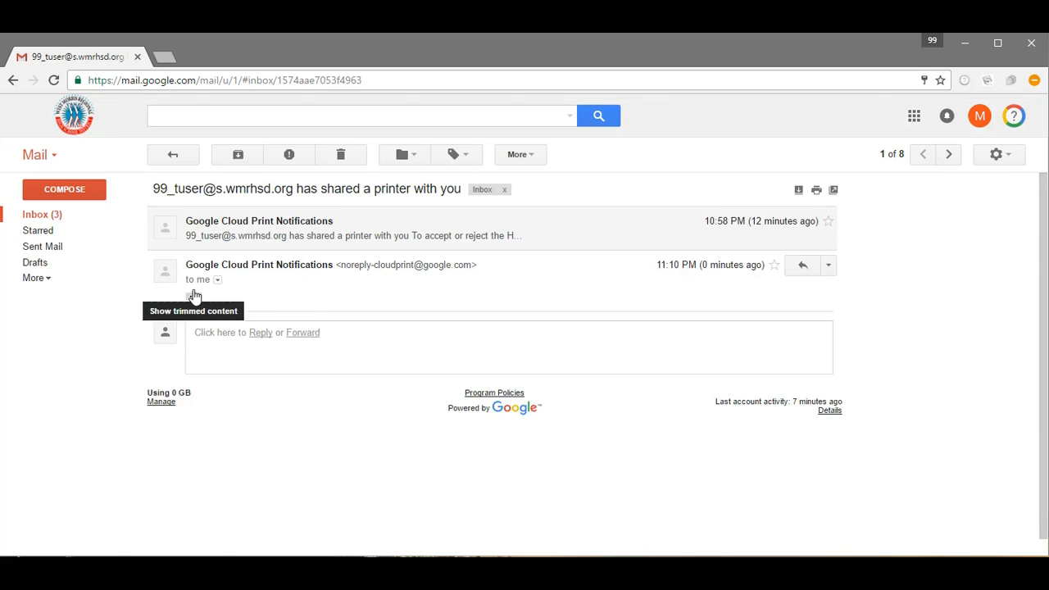
left_click(193, 310)
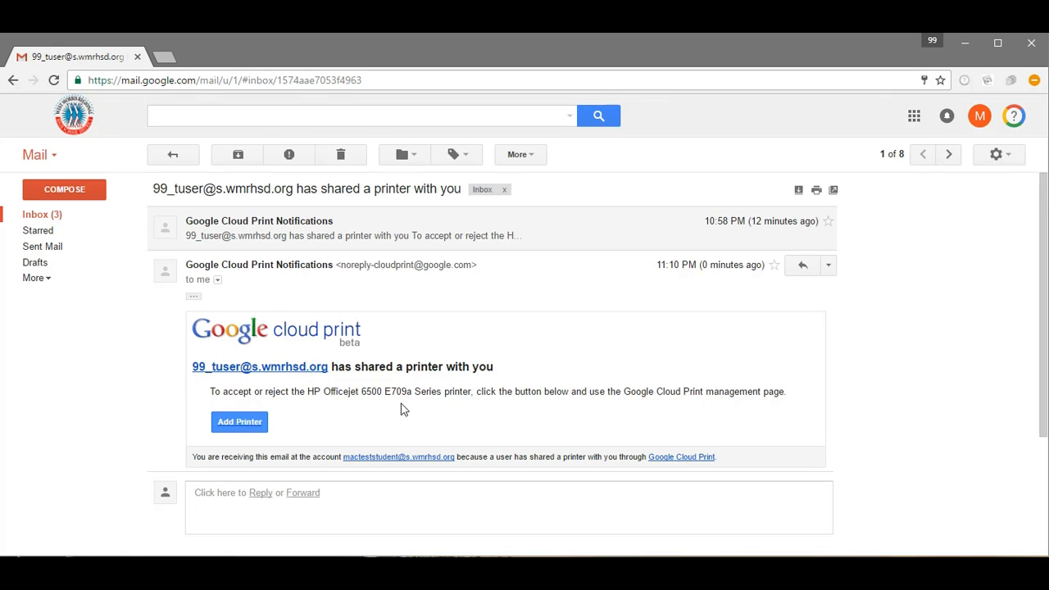
left_click(239, 421)
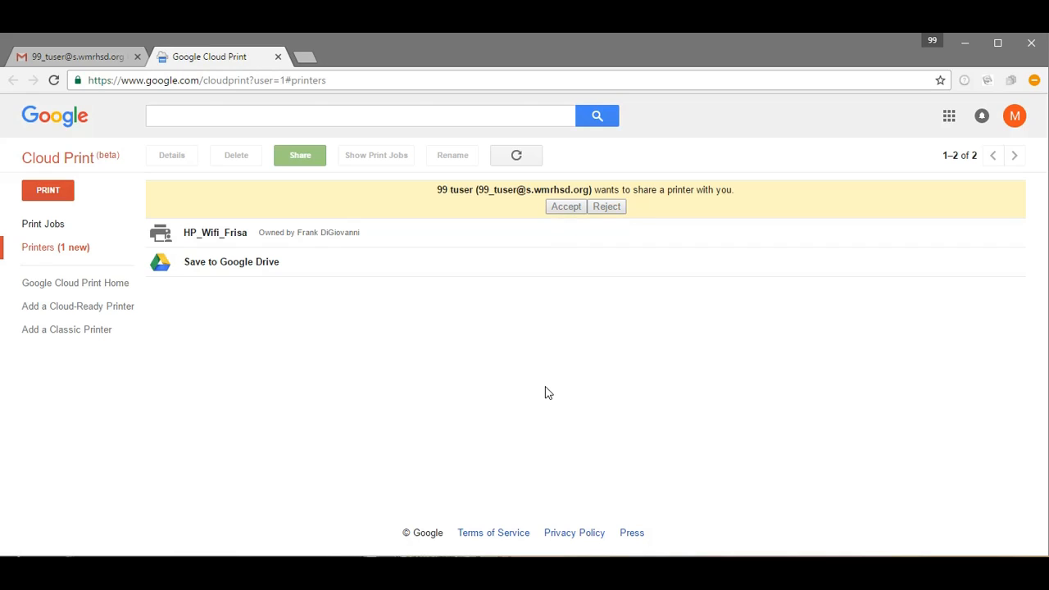
Accept the HP Officejet 6500 E709a Series shared by 99 tuser.
left_click(564, 206)
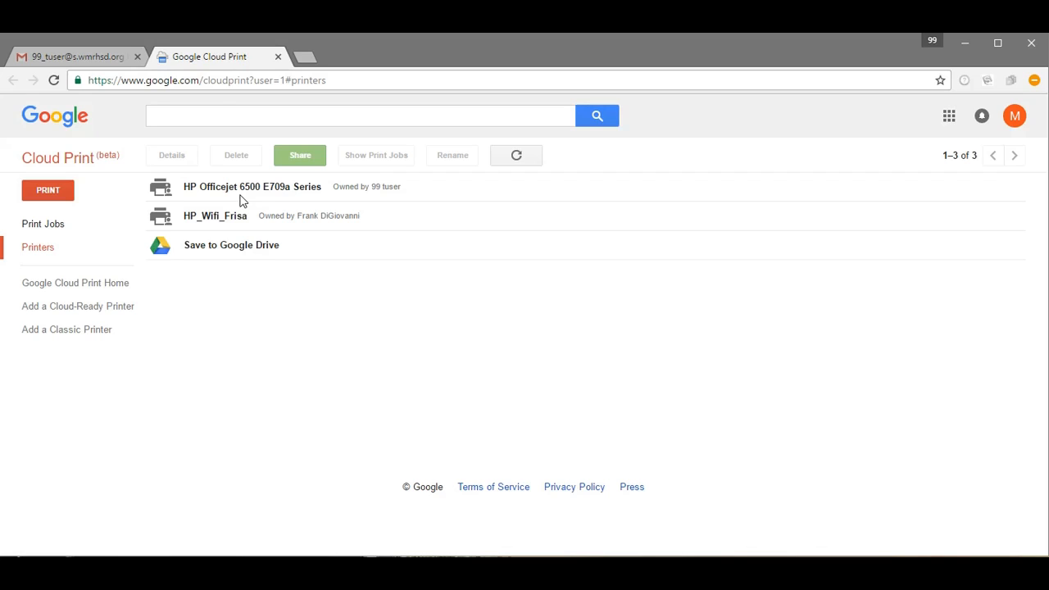
mouse_move(253, 196)
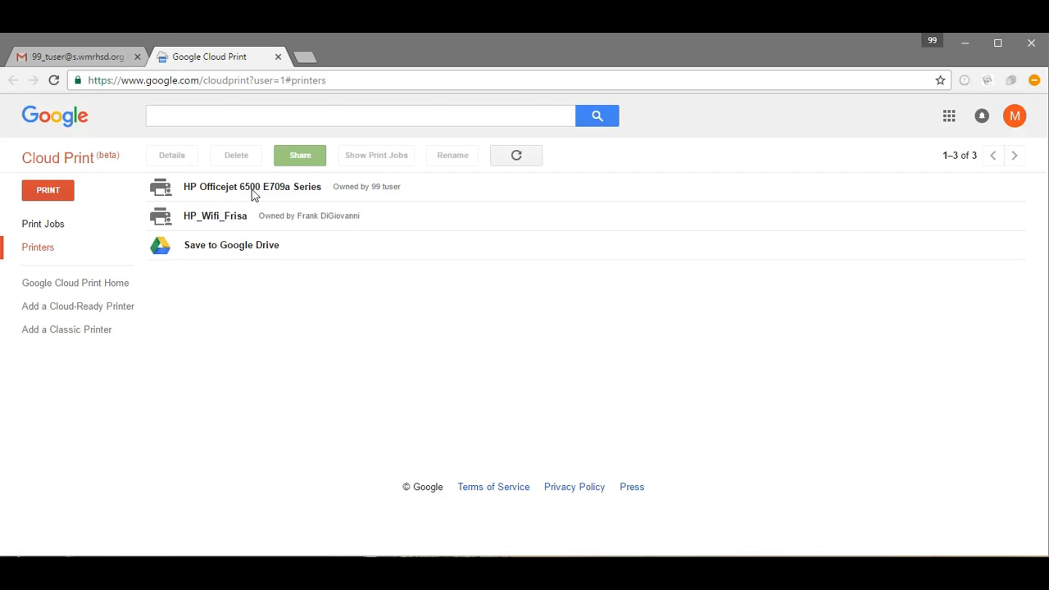
mouse_move(269, 194)
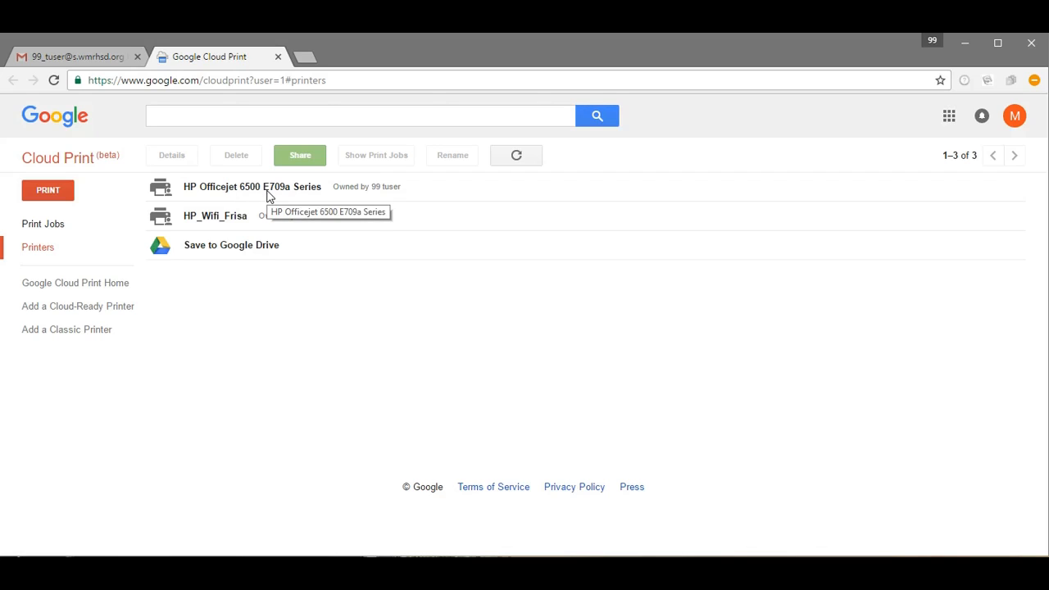